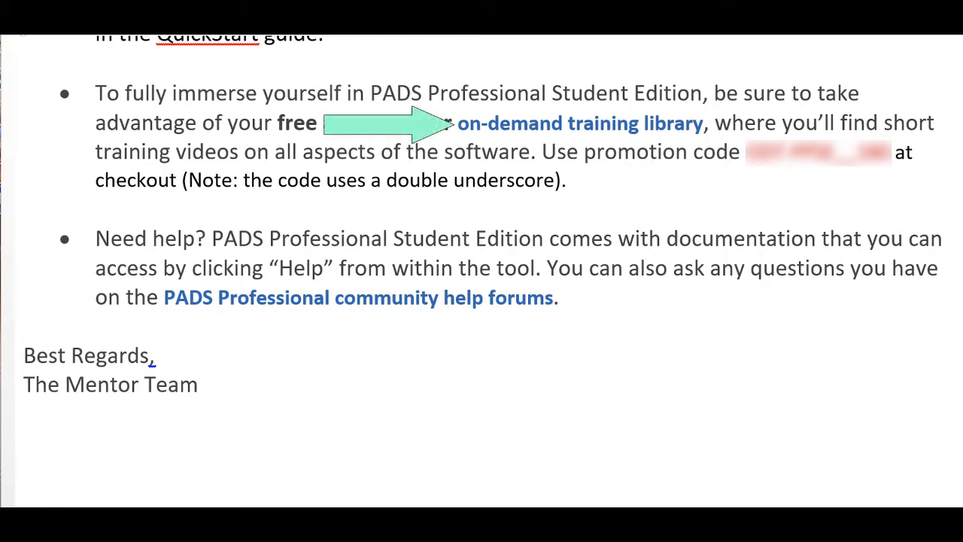
Step: Follow the Word letter's 'on-demand training library' link to the PADS Student Edition library page
left_click(580, 123)
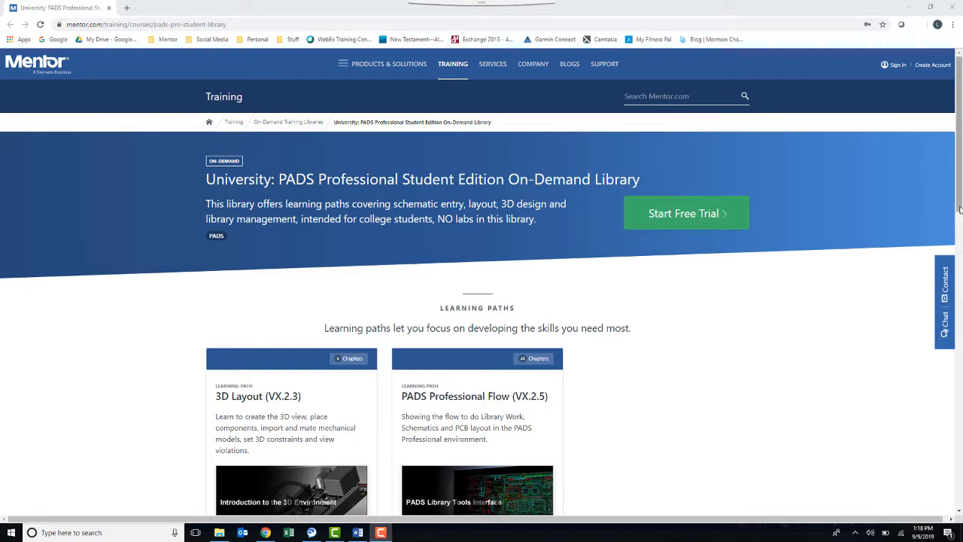
Step: Choose Buy Now for the Professional Edition in the library's Pricing section
scroll("down", 3)
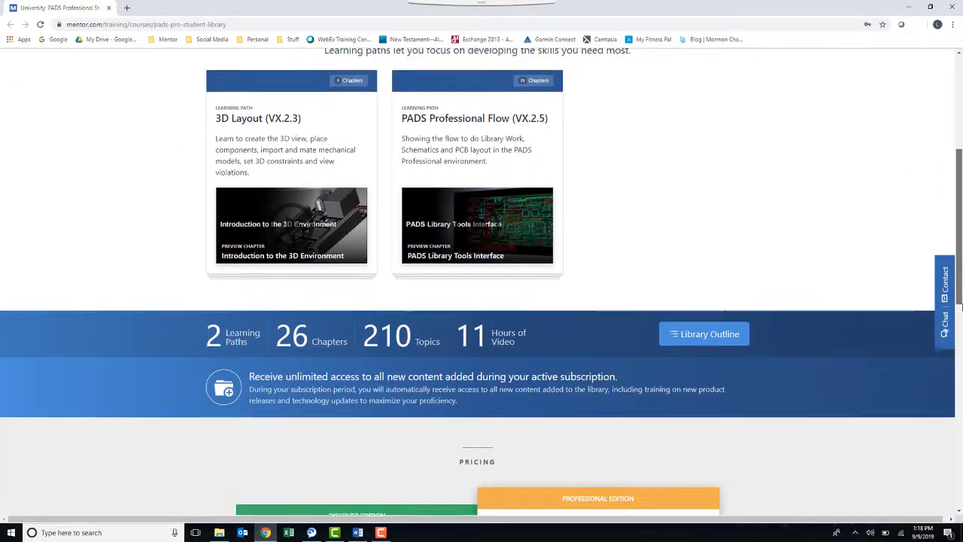
scroll("down", 3)
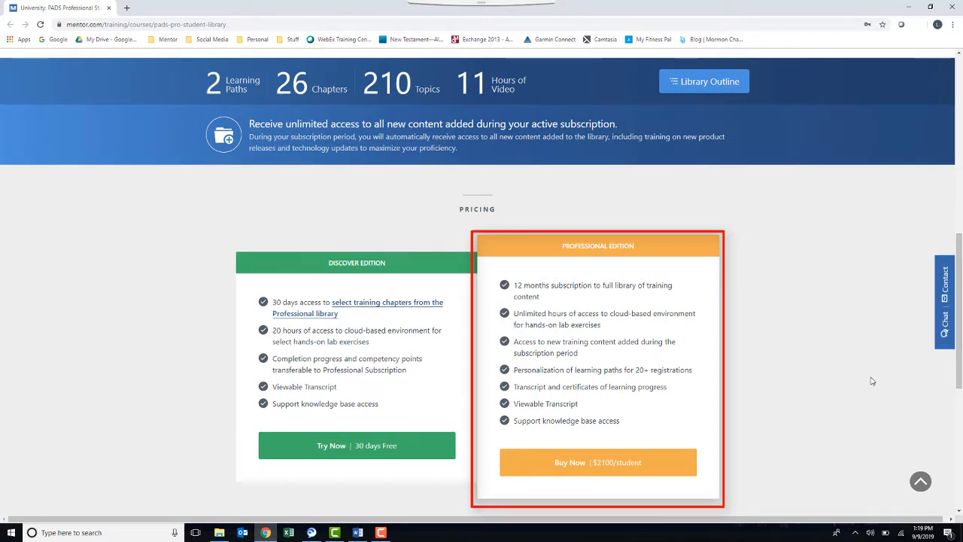
left_click(598, 462)
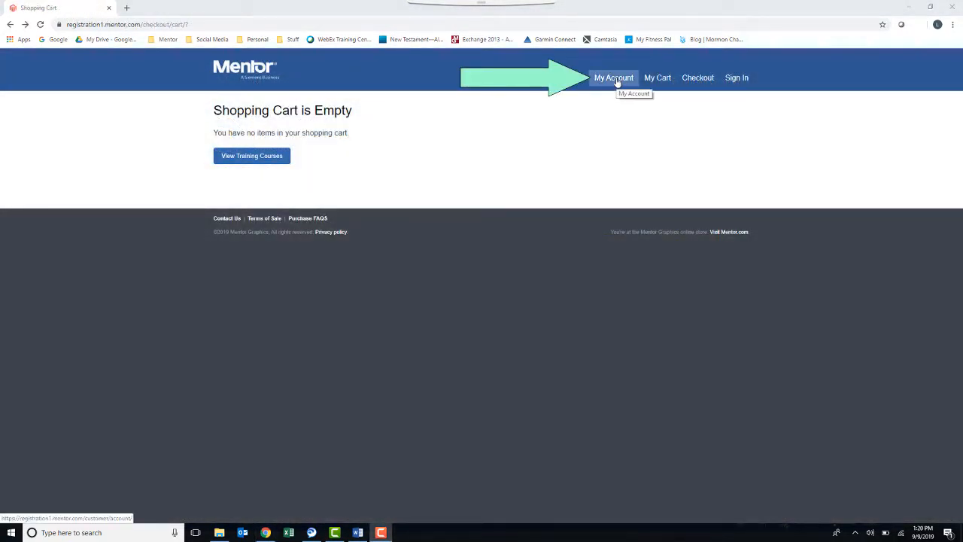
Step: Register a new Mentor customer account via My Account and submit its details
left_click(614, 78)
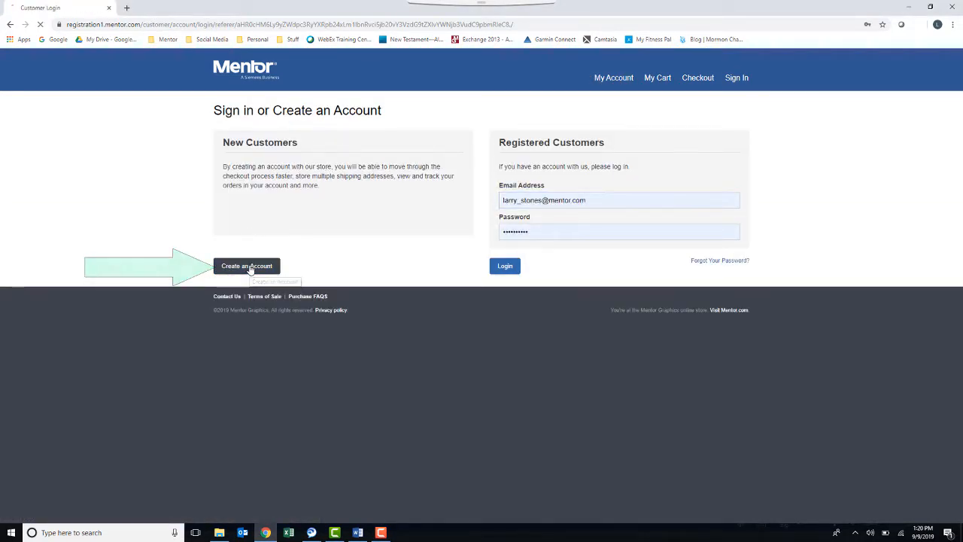
left_click(247, 265)
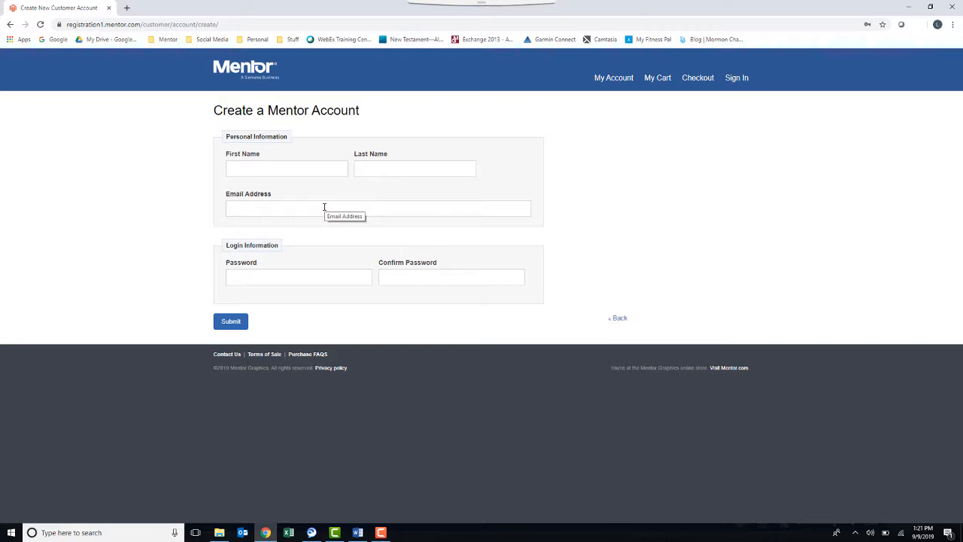
mouse_move(828, 475)
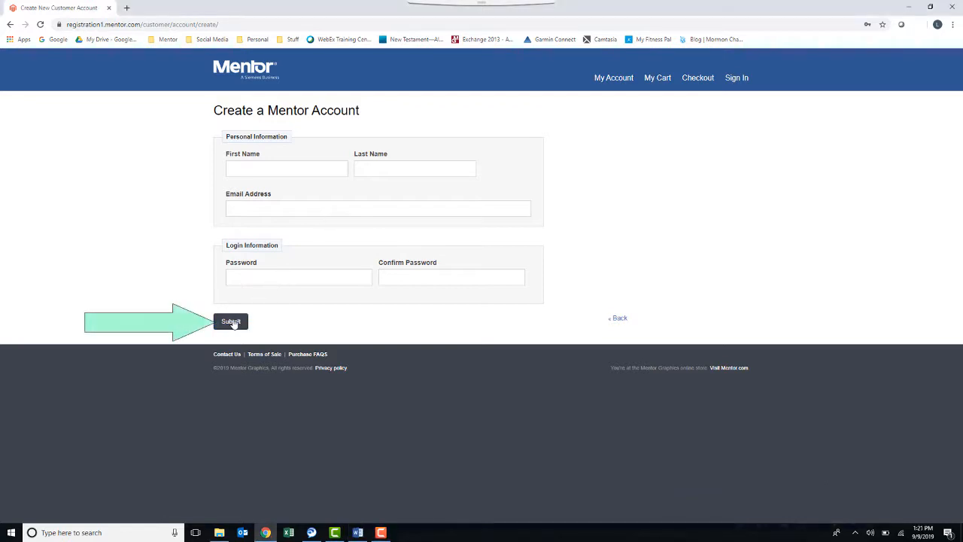
left_click(232, 323)
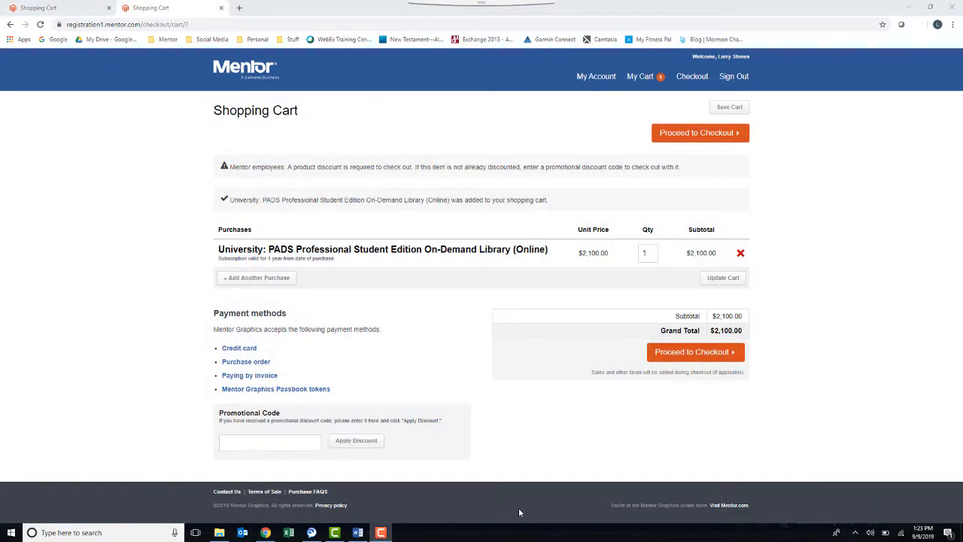
mouse_move(301, 462)
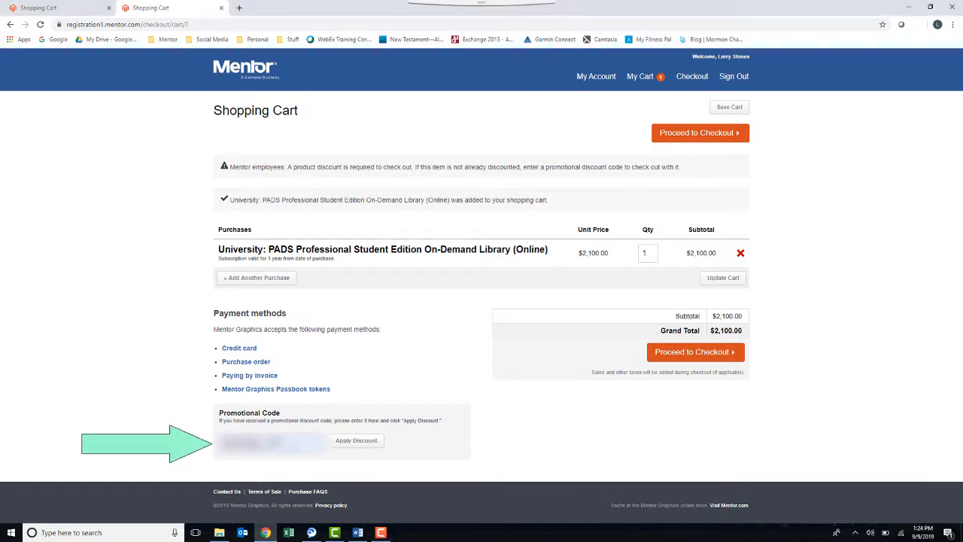
Step: Apply the entered promotional code, reducing the $2,100 library total to $0.00
left_click(355, 439)
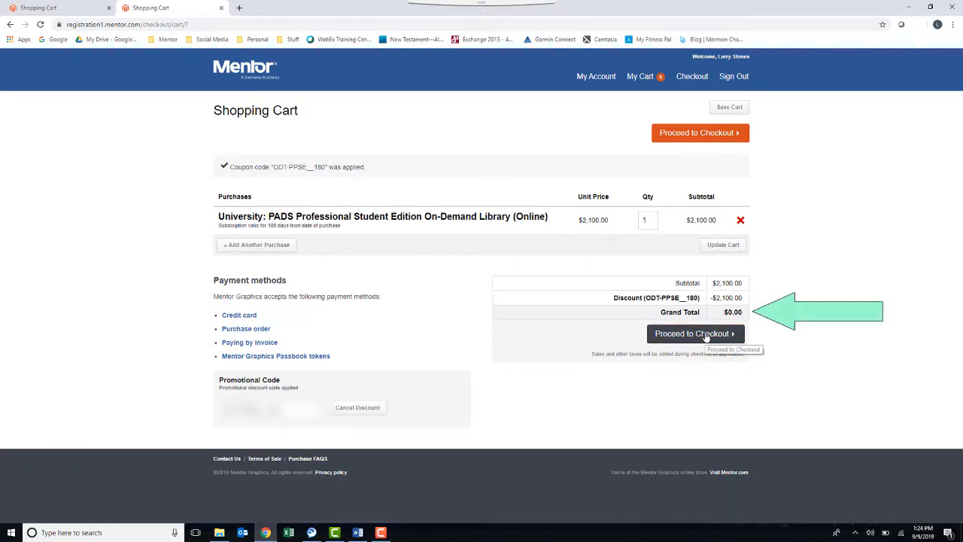
Step: Check out the $0.00 order: accept billing info, agree to the Terms of Use, and place it
left_click(696, 334)
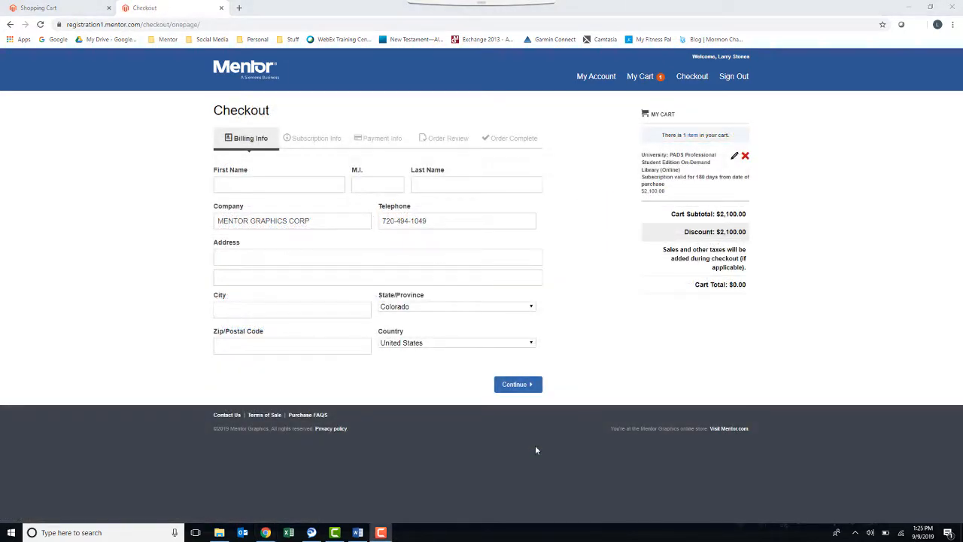
mouse_move(517, 386)
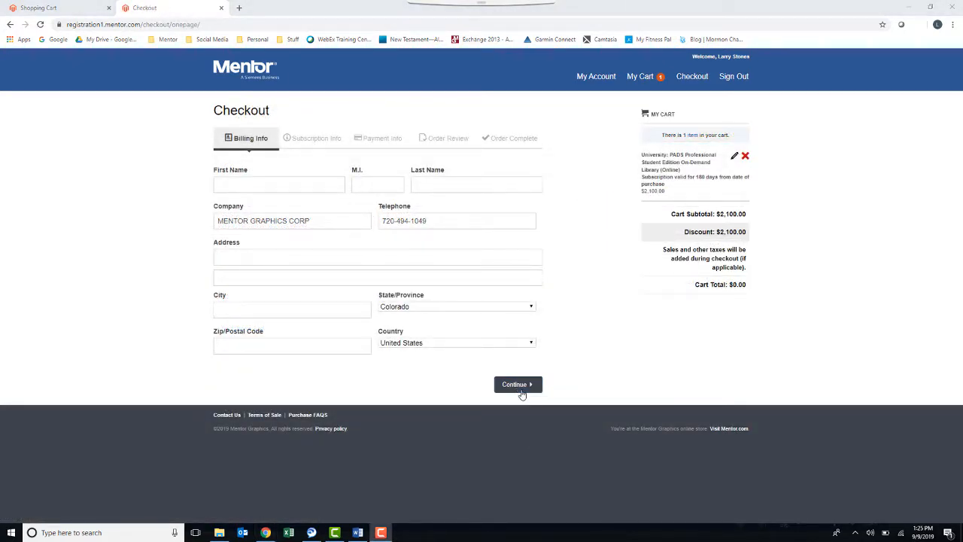
left_click(518, 384)
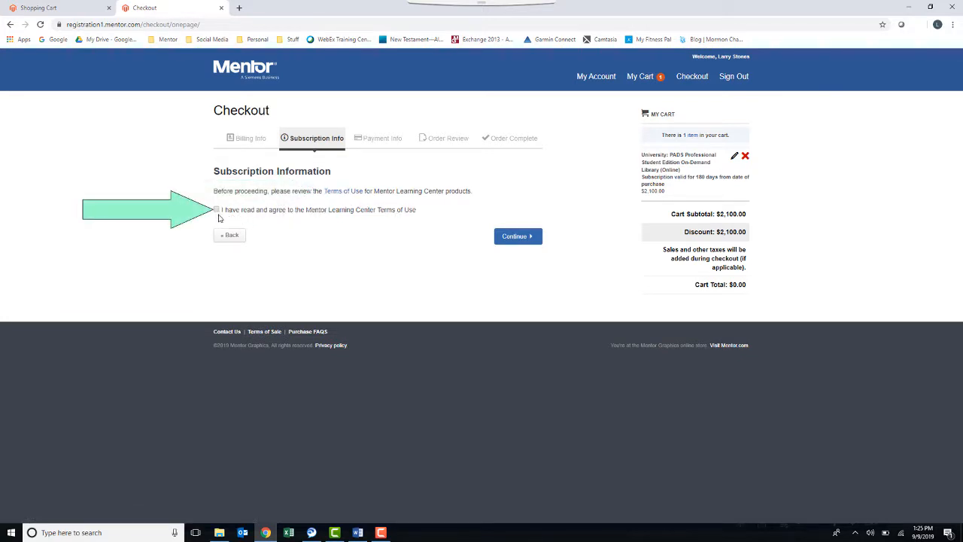
left_click(217, 209)
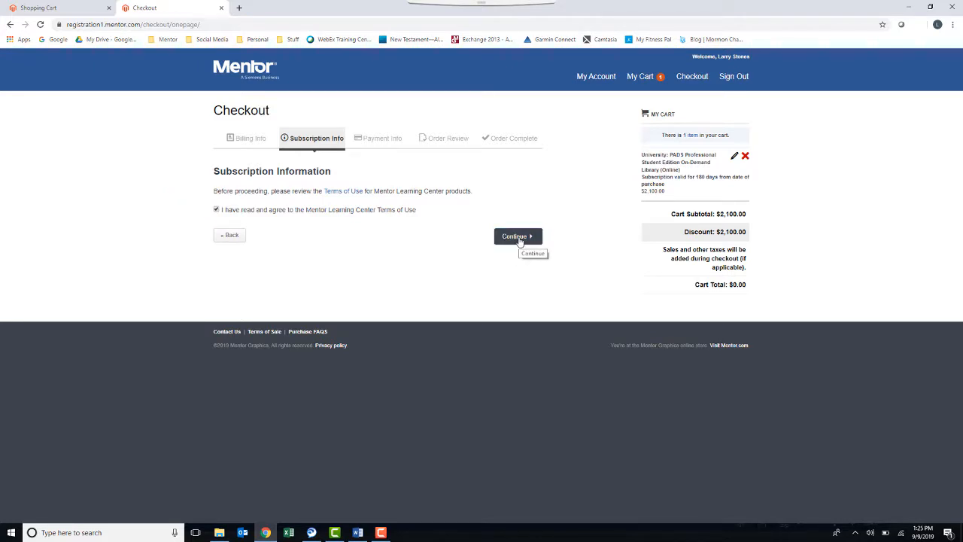
left_click(514, 235)
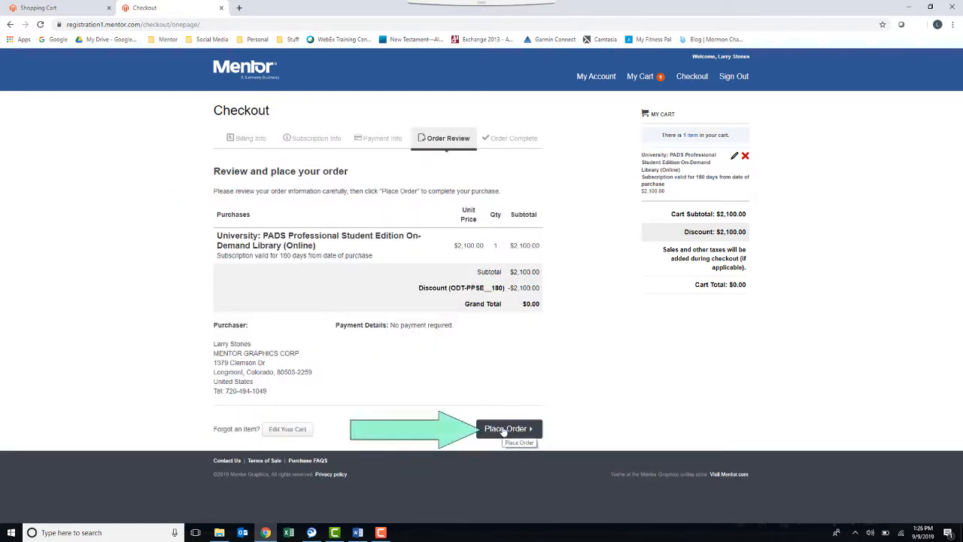
left_click(506, 427)
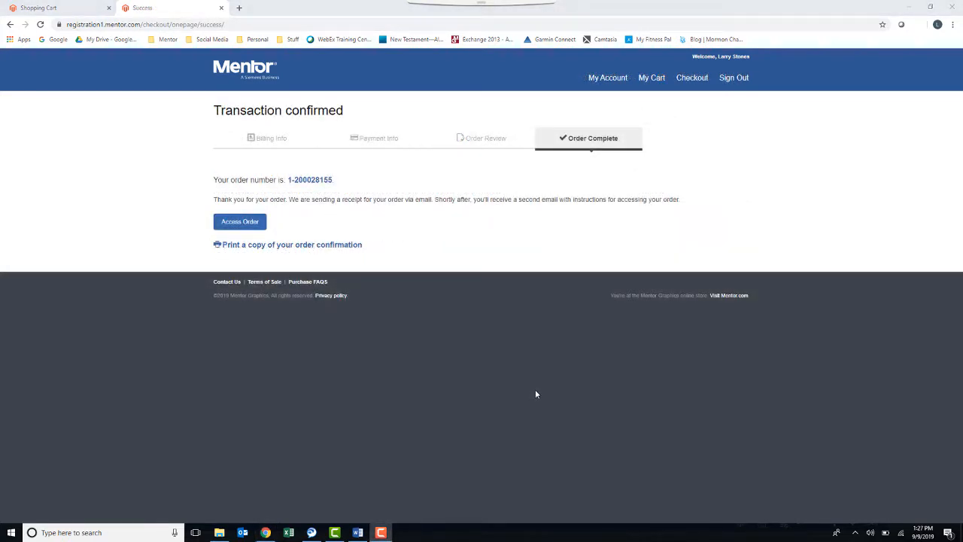
Step: Access the confirmed order in My Training and activate the PADS student library subscription
left_click(241, 222)
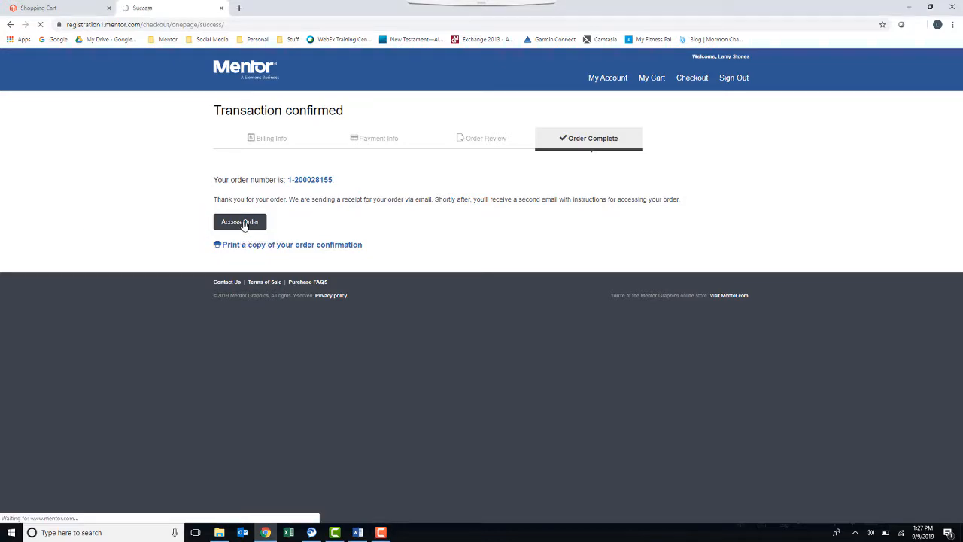
left_click(240, 222)
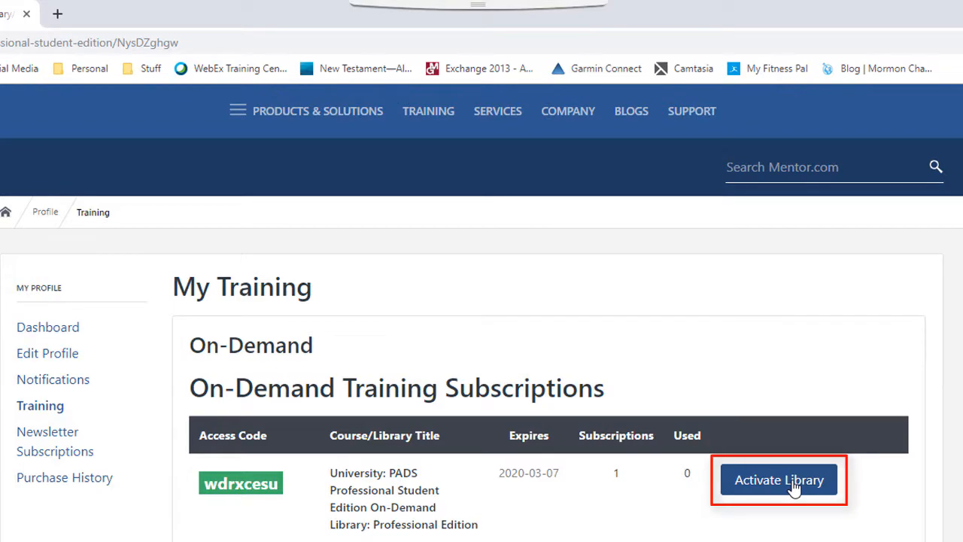
left_click(780, 479)
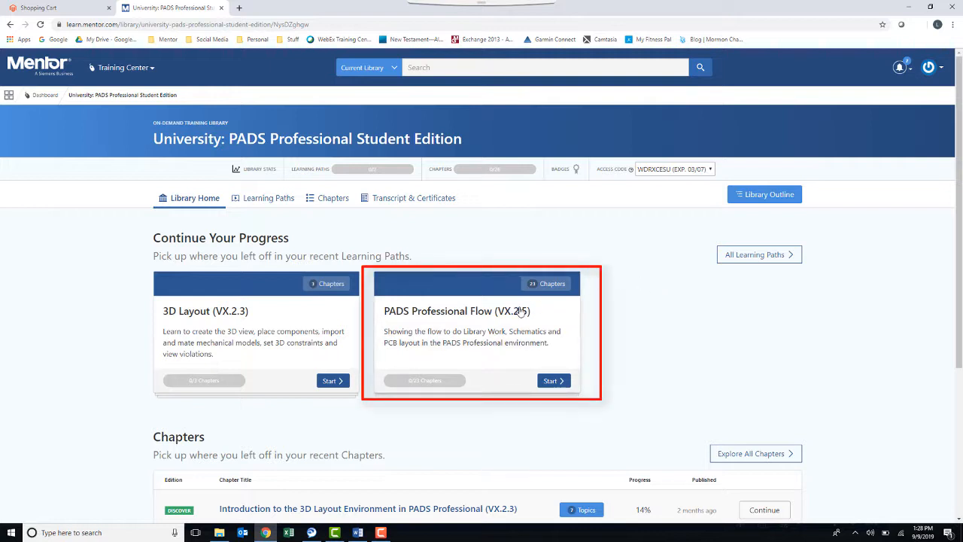
Step: Enter the PADS Professional Flow (VX.2.5) learning path and scroll to its first chapter
left_click(554, 379)
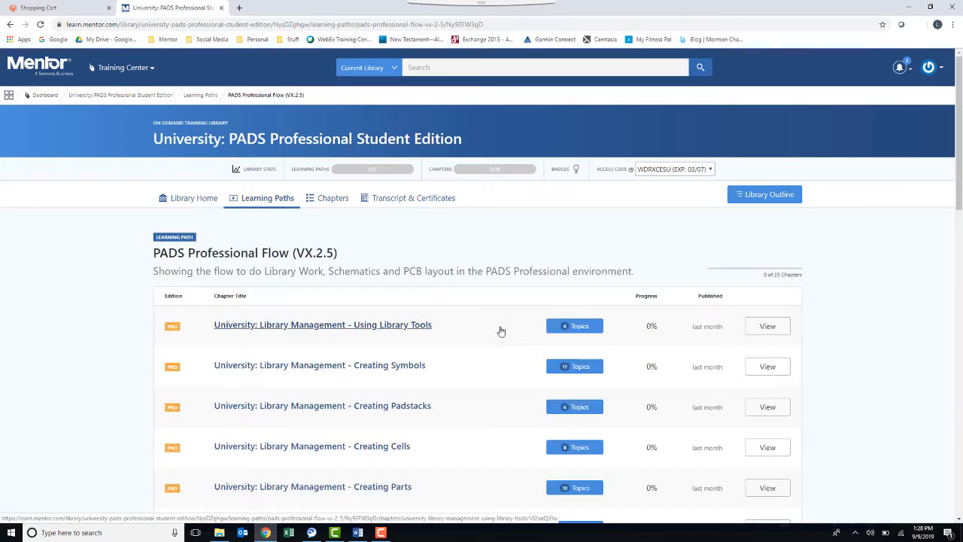
mouse_move(443, 325)
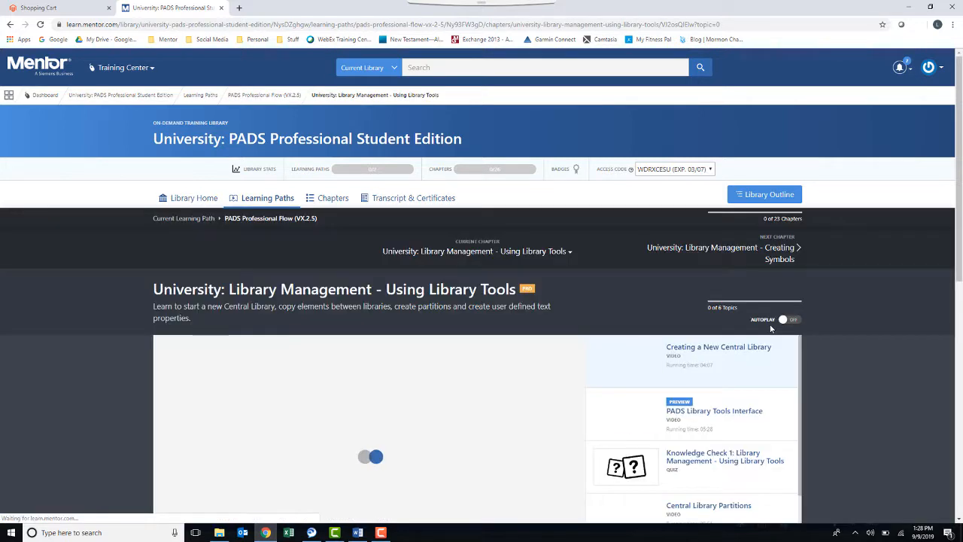
scroll("down", 3)
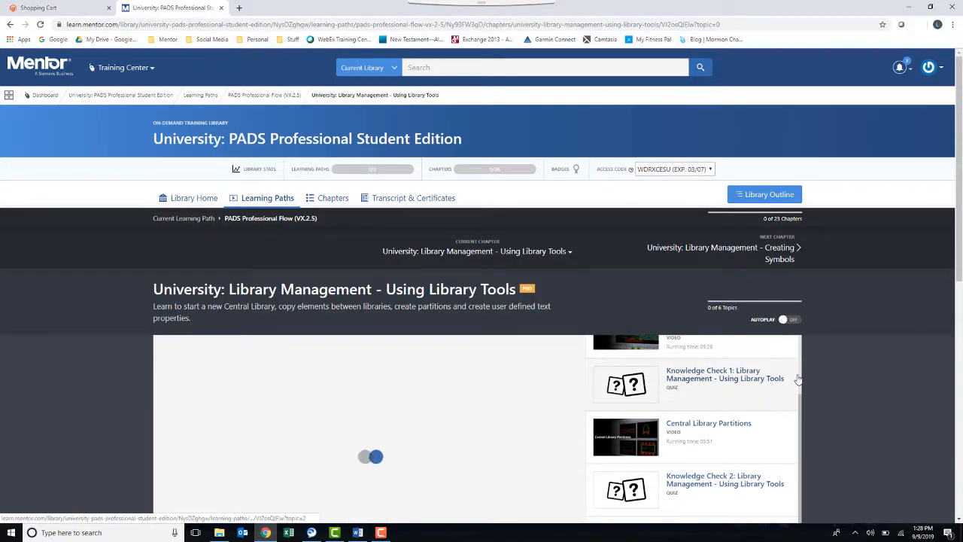